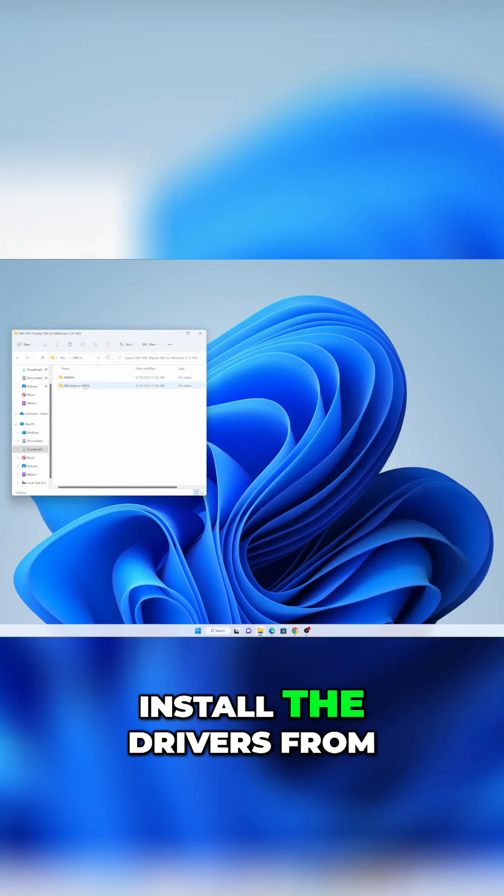
Open the driver subfolder and launch the Silicon Motion setup application inside it
double_click(86, 386)
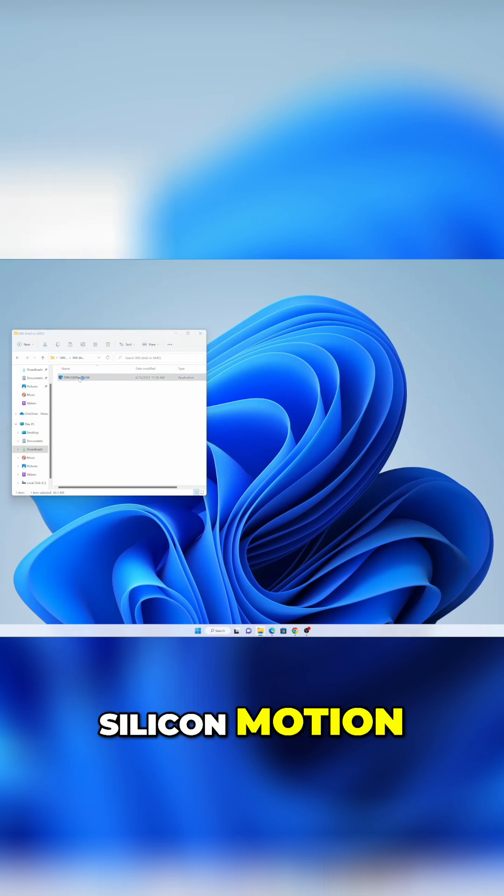
double_click(76, 377)
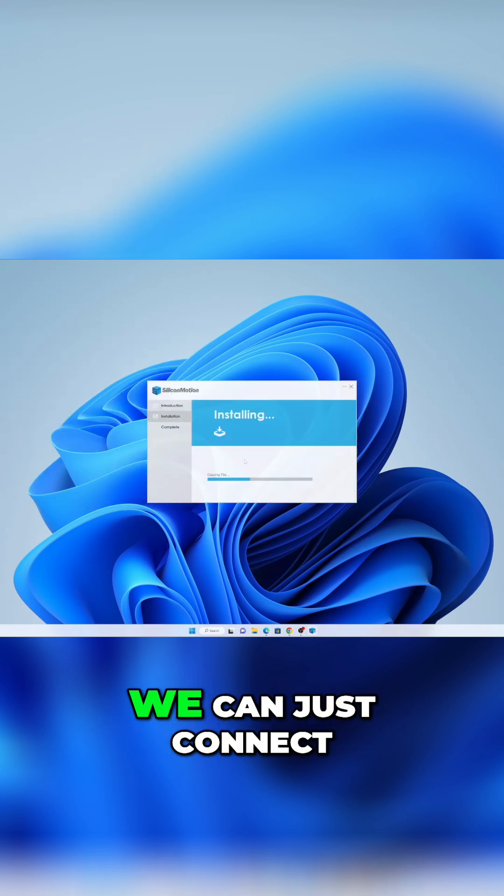